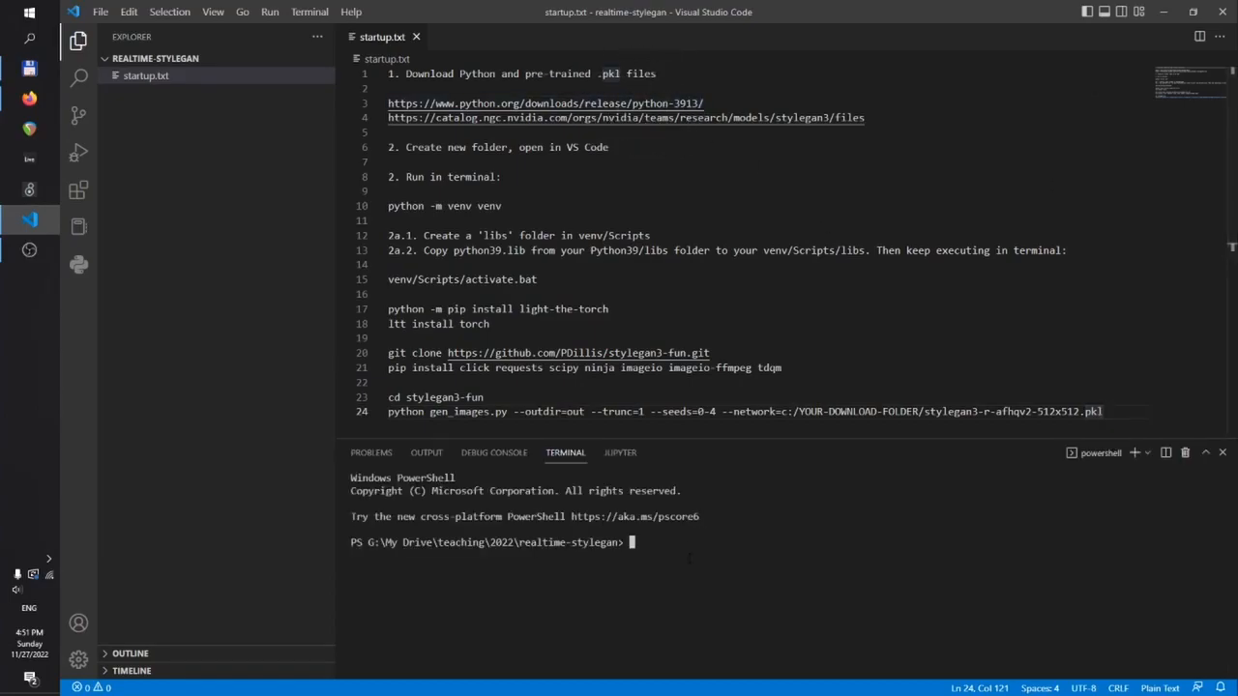
Start the Python interpreter to confirm version 3.9.13, quit it, and switch to the browser.
text(python)
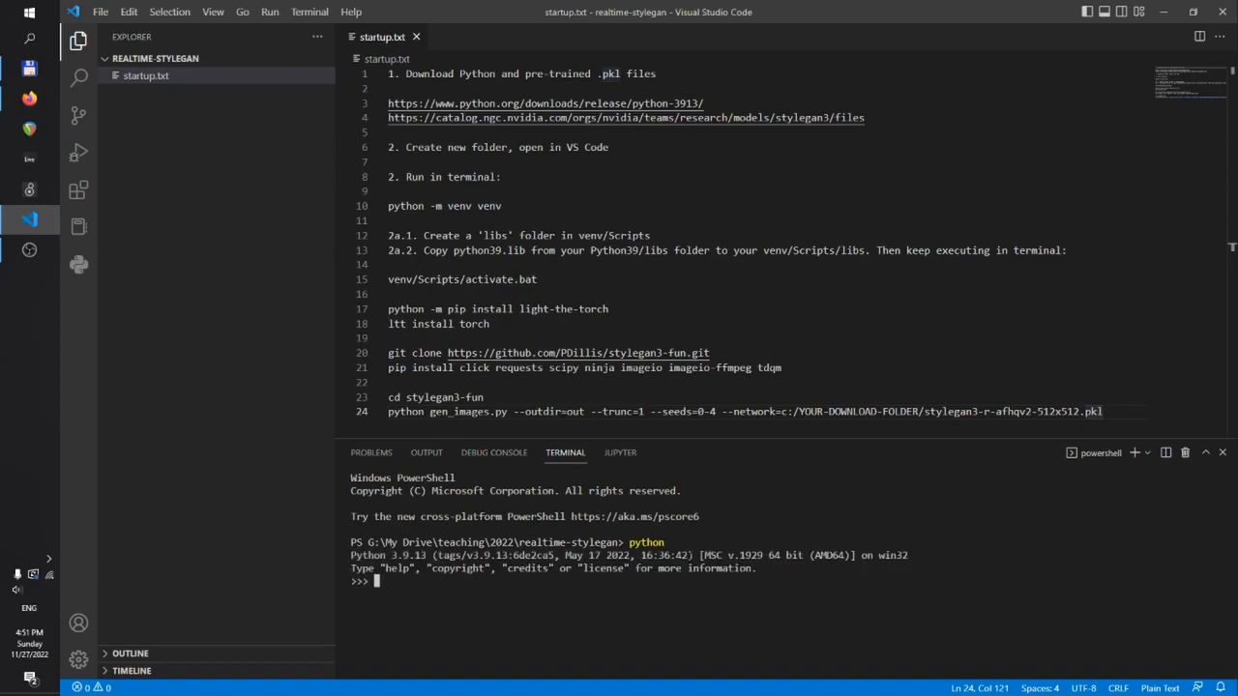
text(quit()
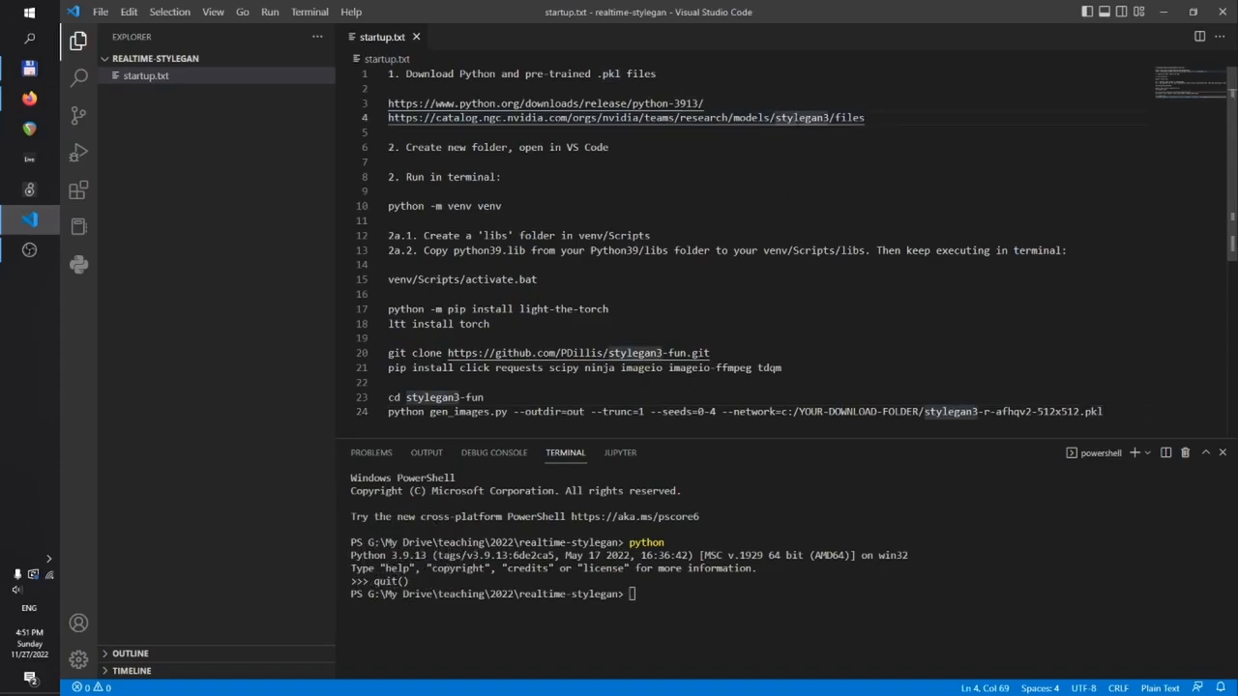
key(alt+tab)
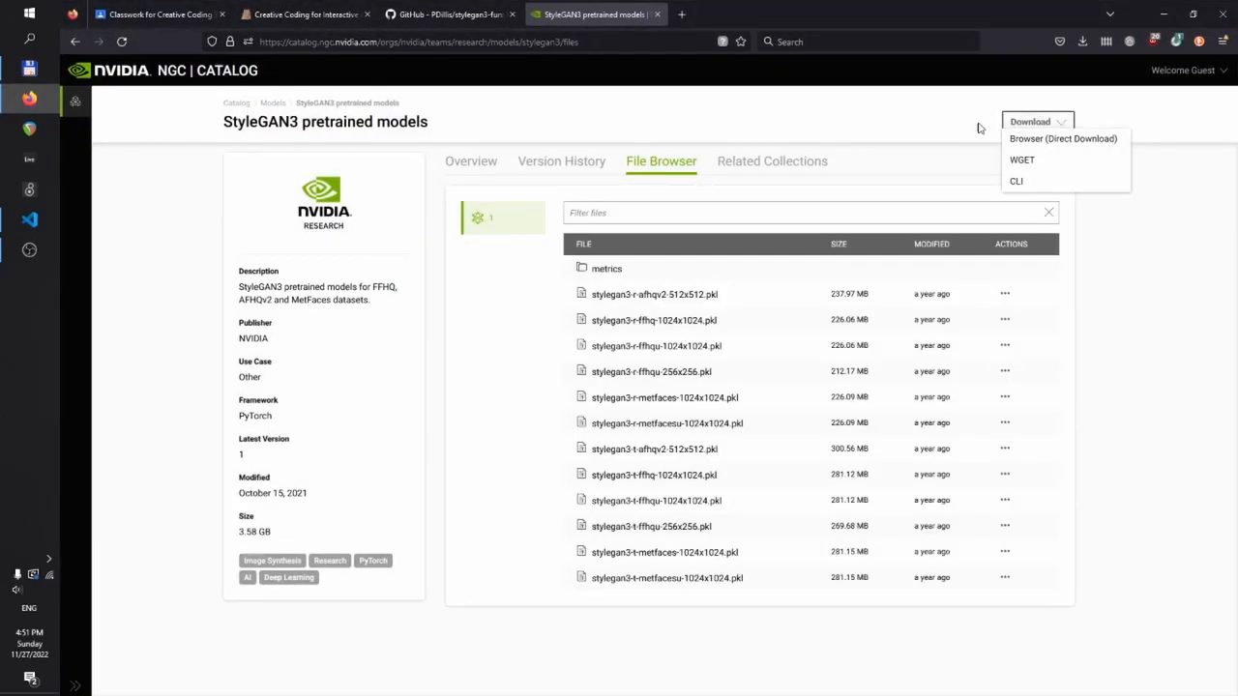
mouse_move(1064, 139)
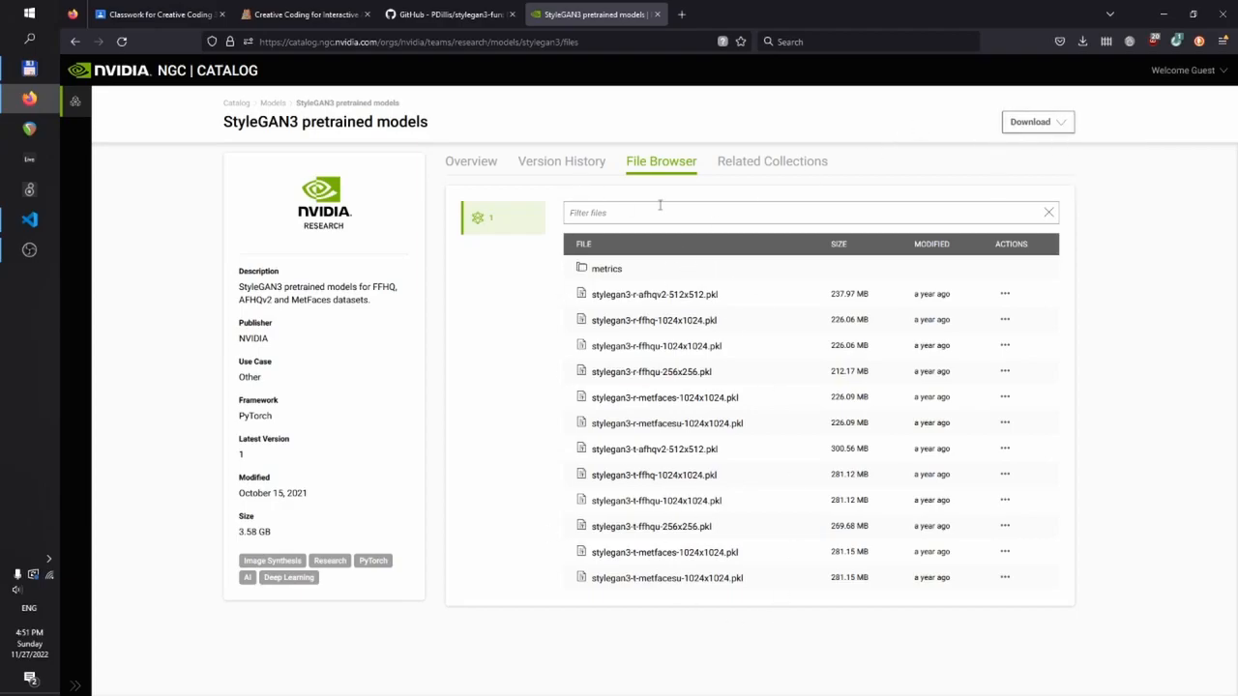
key(alt+tab)
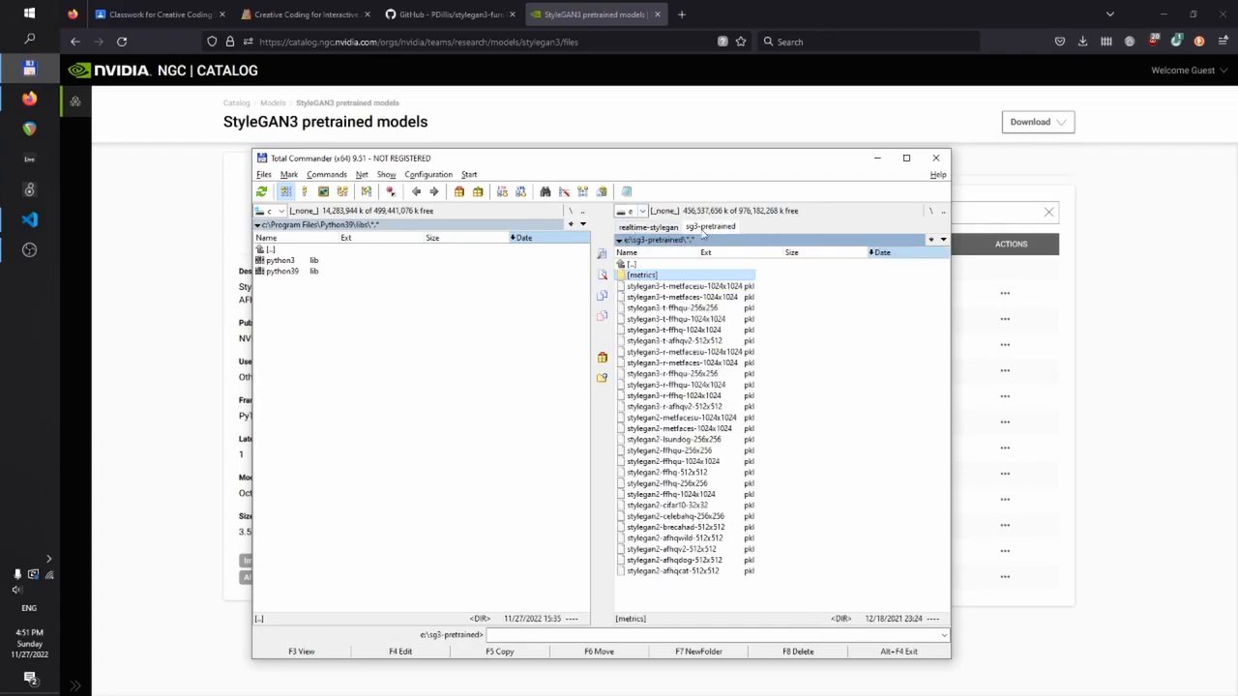
click(678, 440)
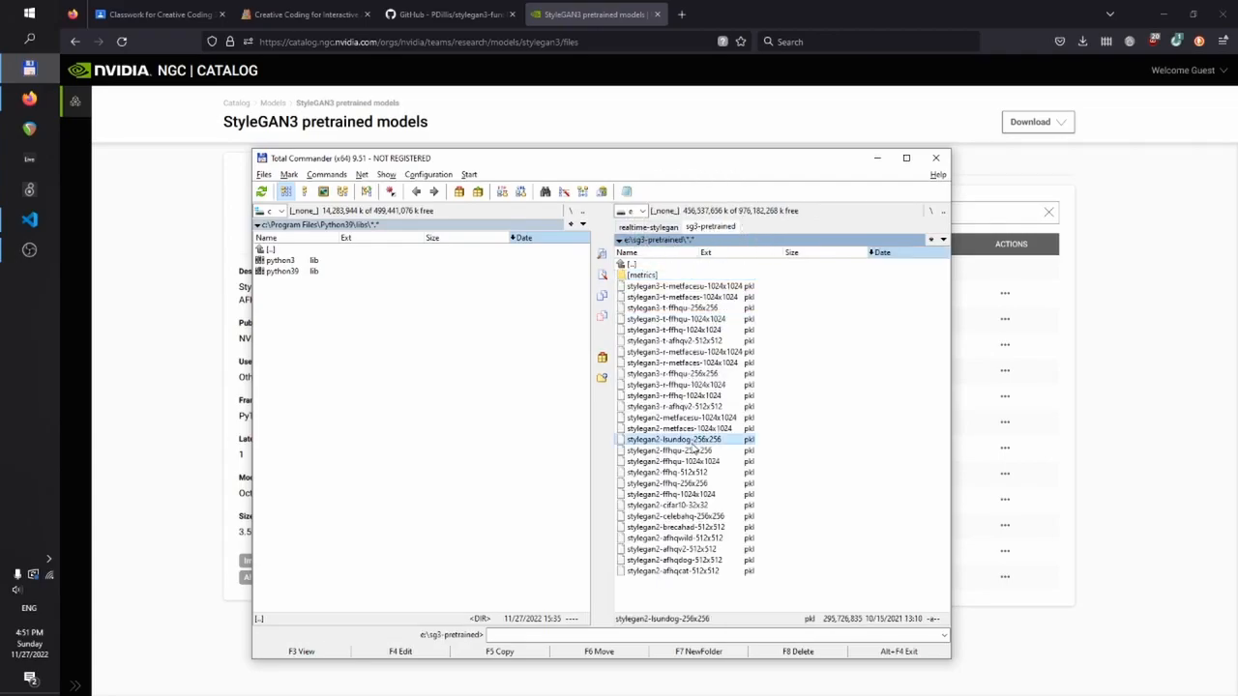
double_click(642, 275)
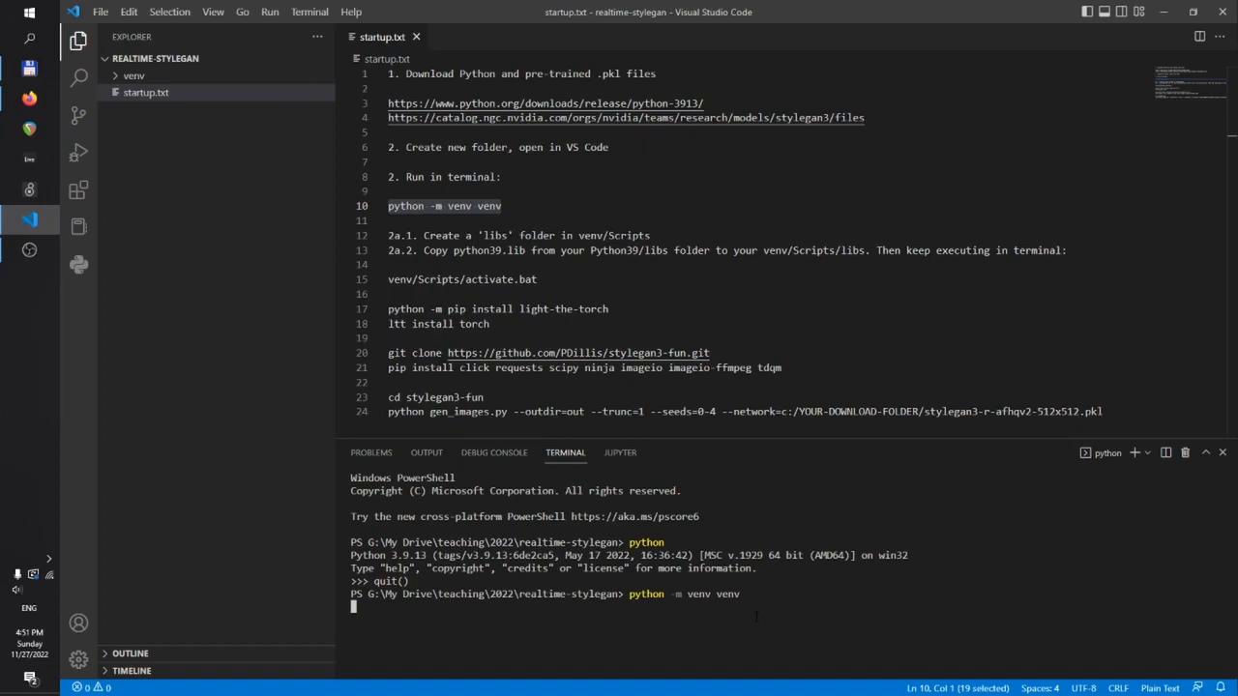
Expand the new venv folder and its Scripts subfolder in the Explorer.
click(134, 75)
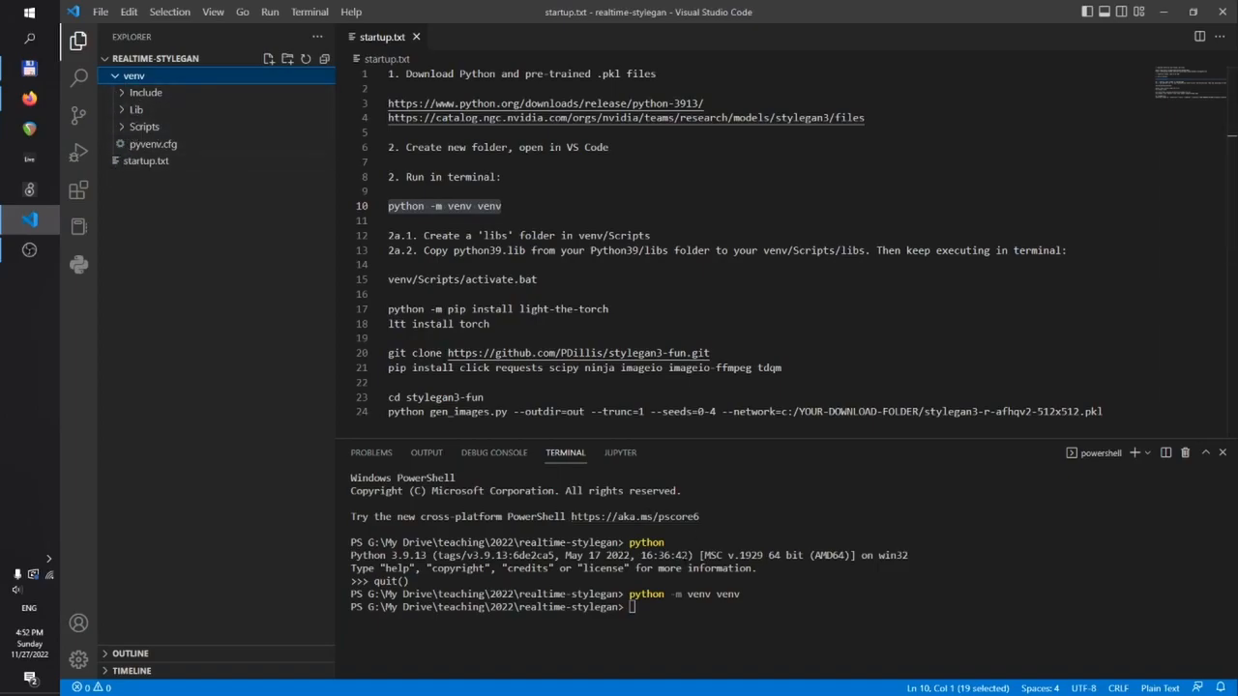
click(143, 128)
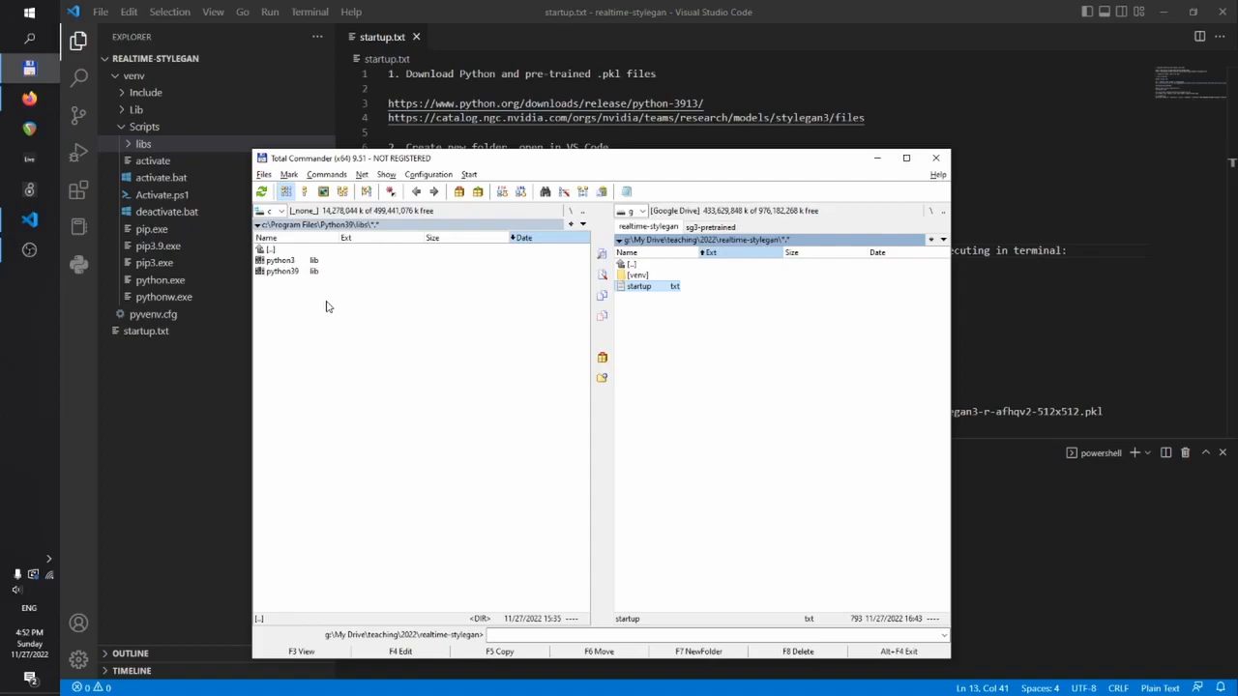
mouse_move(333, 254)
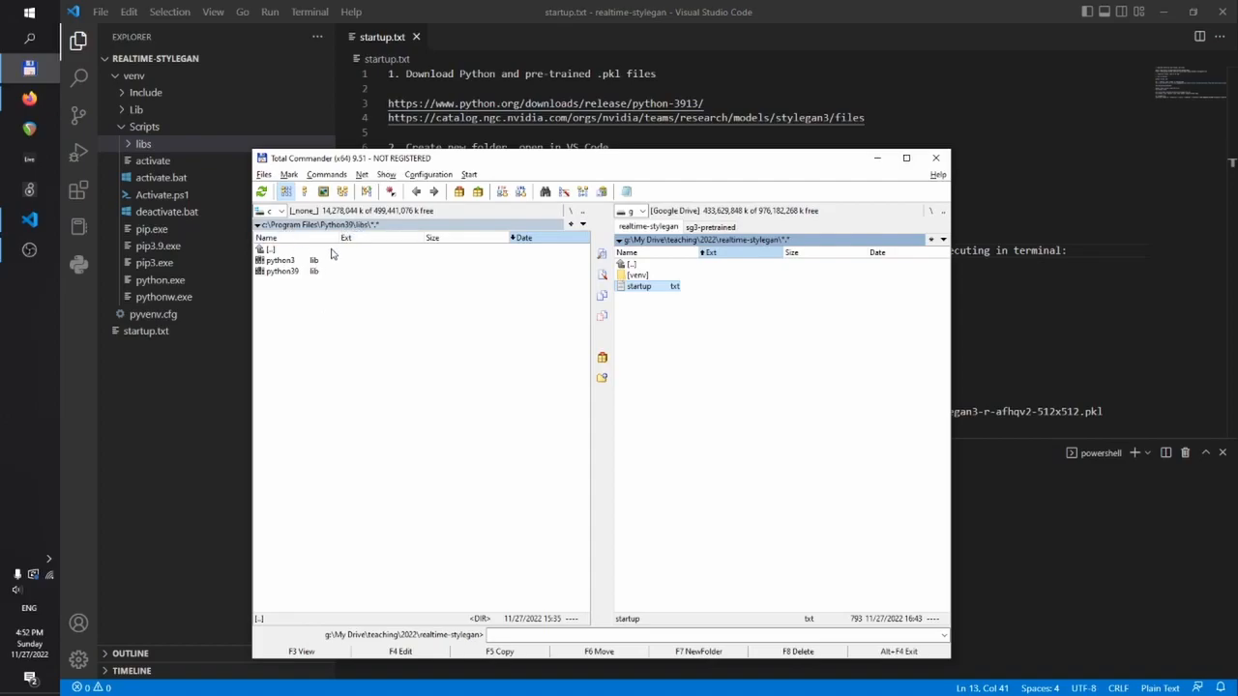
mouse_move(298, 277)
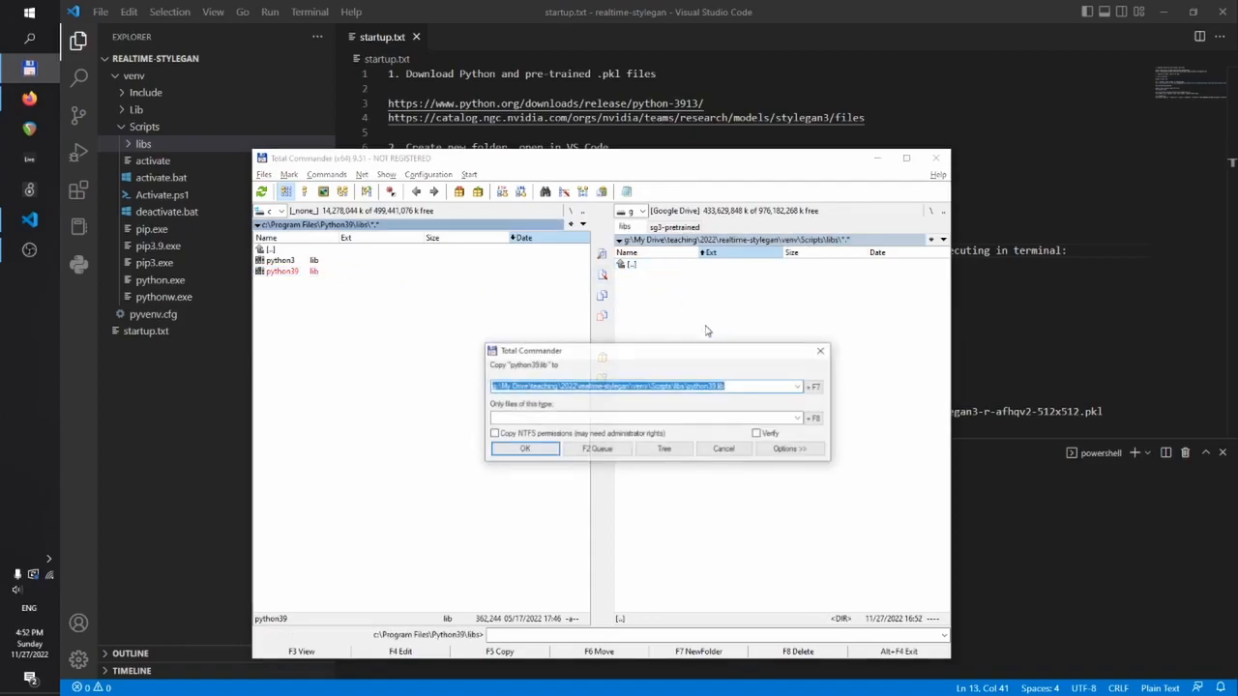
Confirm copying python39.lib into venv/Scripts/libs and close Total Commander.
click(525, 449)
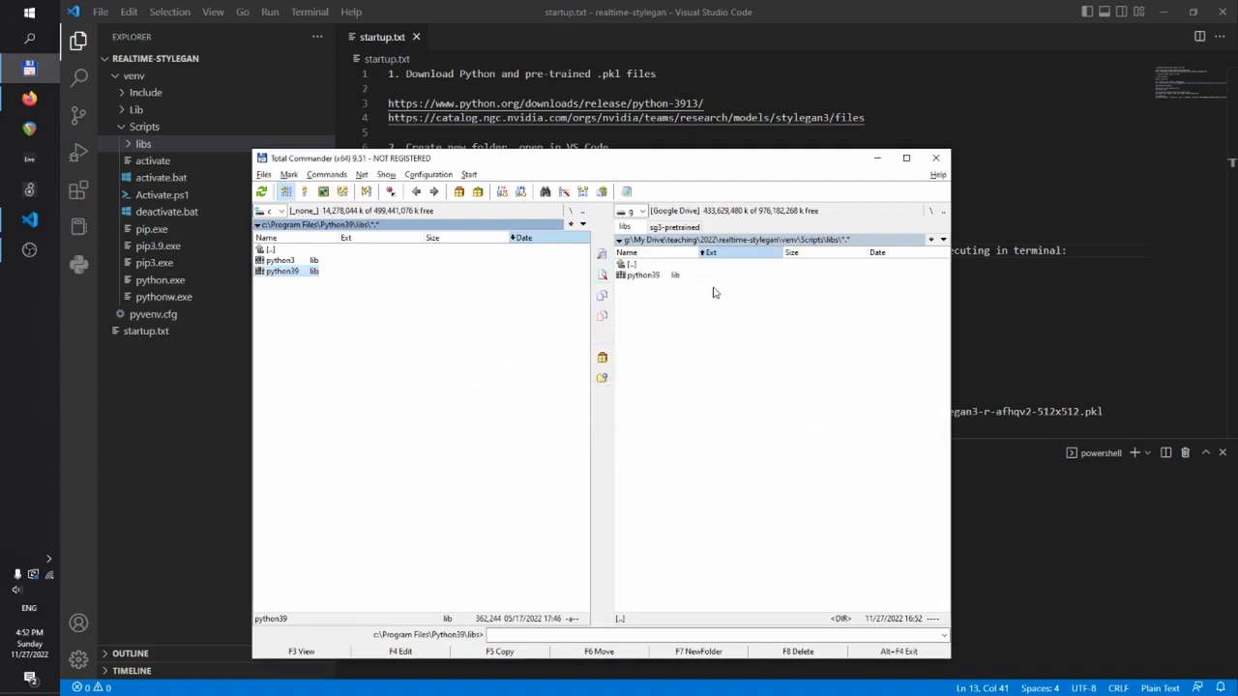
mouse_move(877, 158)
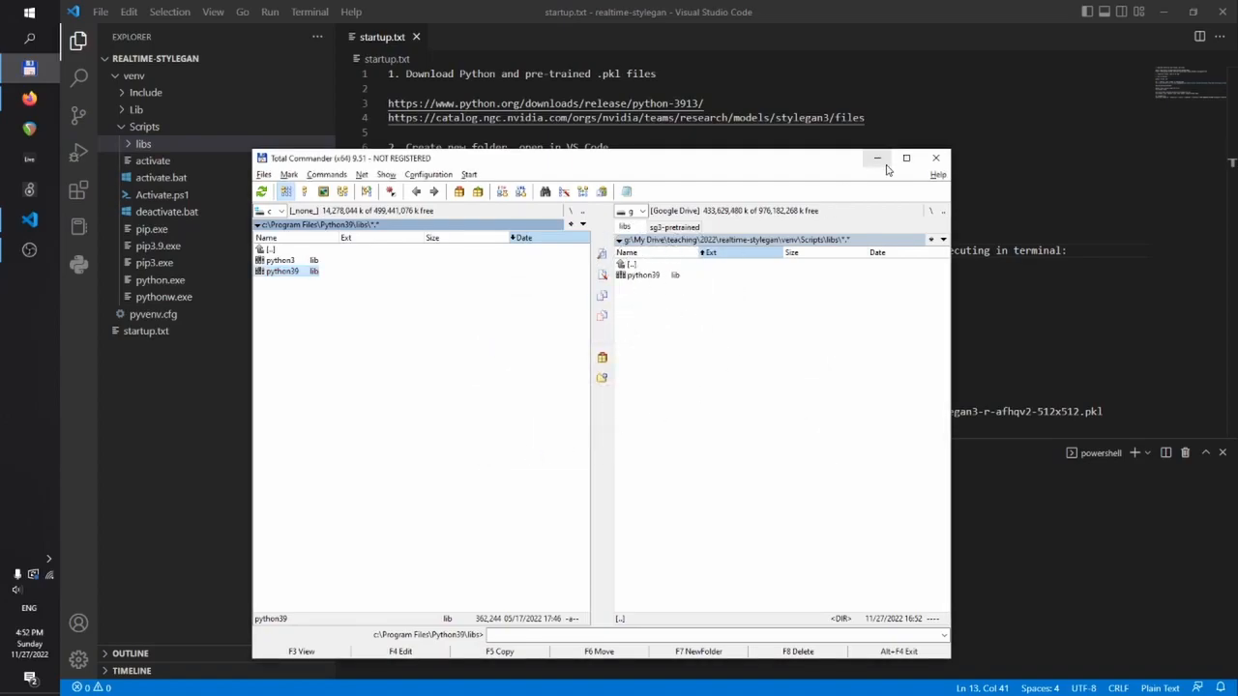
click(937, 159)
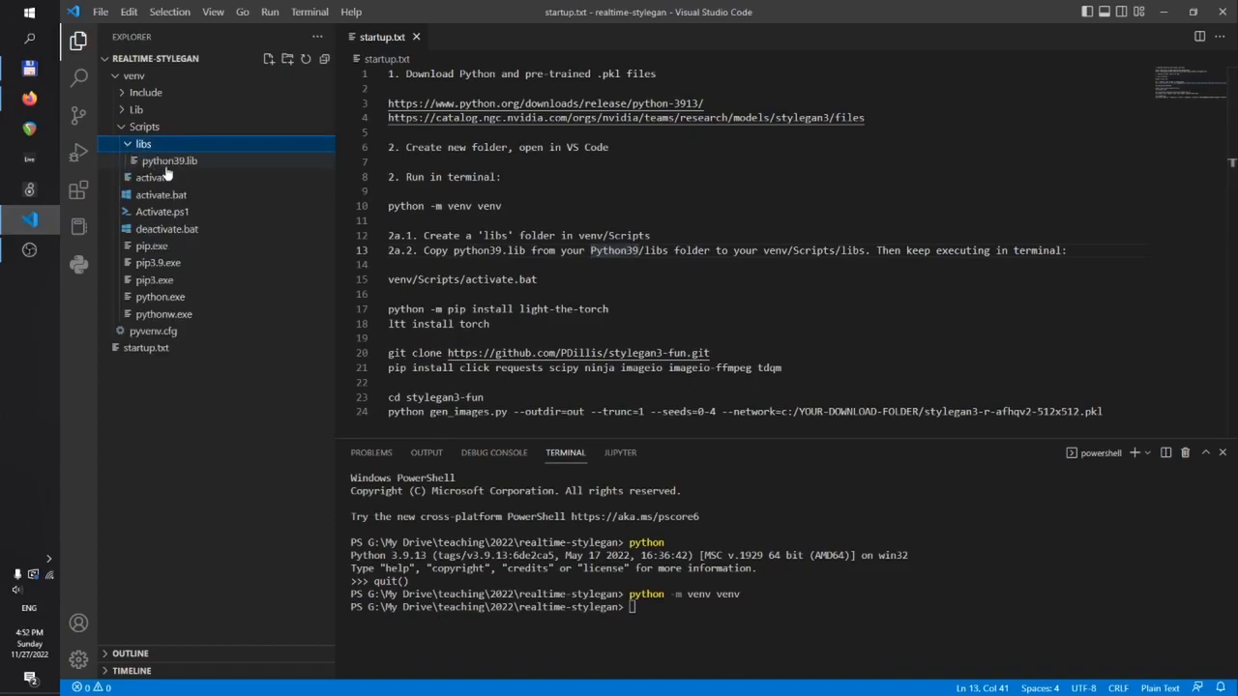
Collapse the libs and Scripts folders, then run venv/Scripts/activate.bat to activate the environment.
click(143, 143)
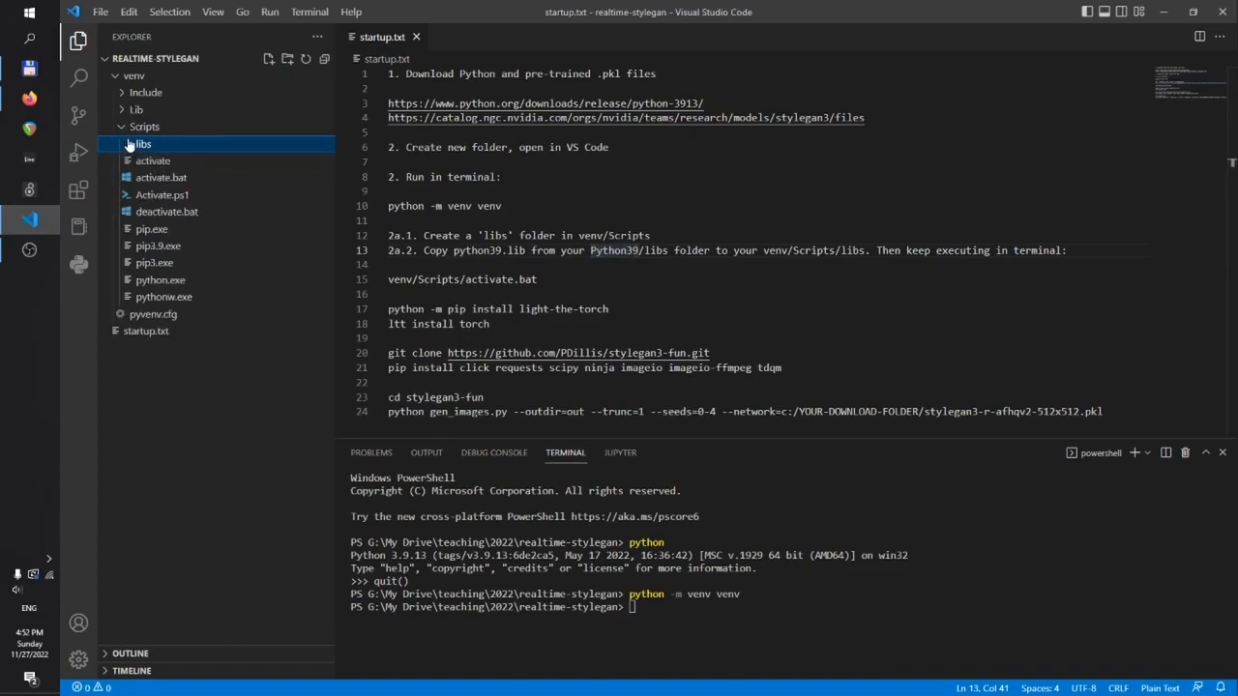
click(143, 126)
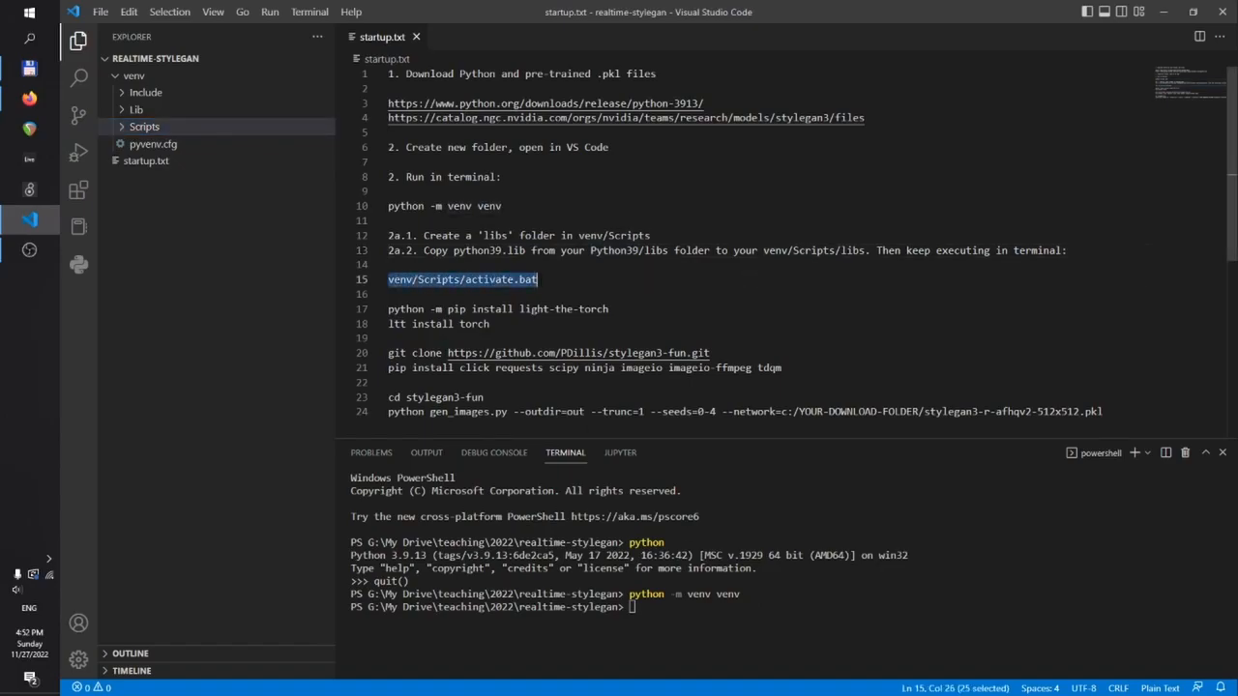
text(venv/Scripts/activate.bat)
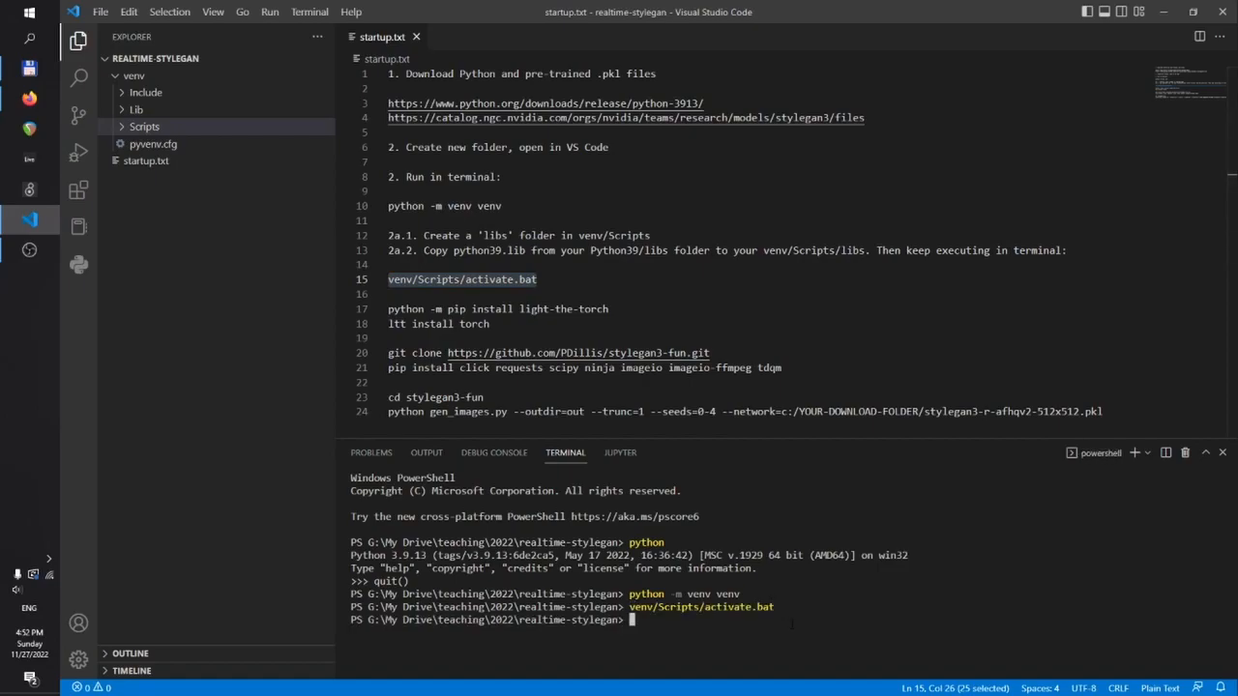
text(ven)
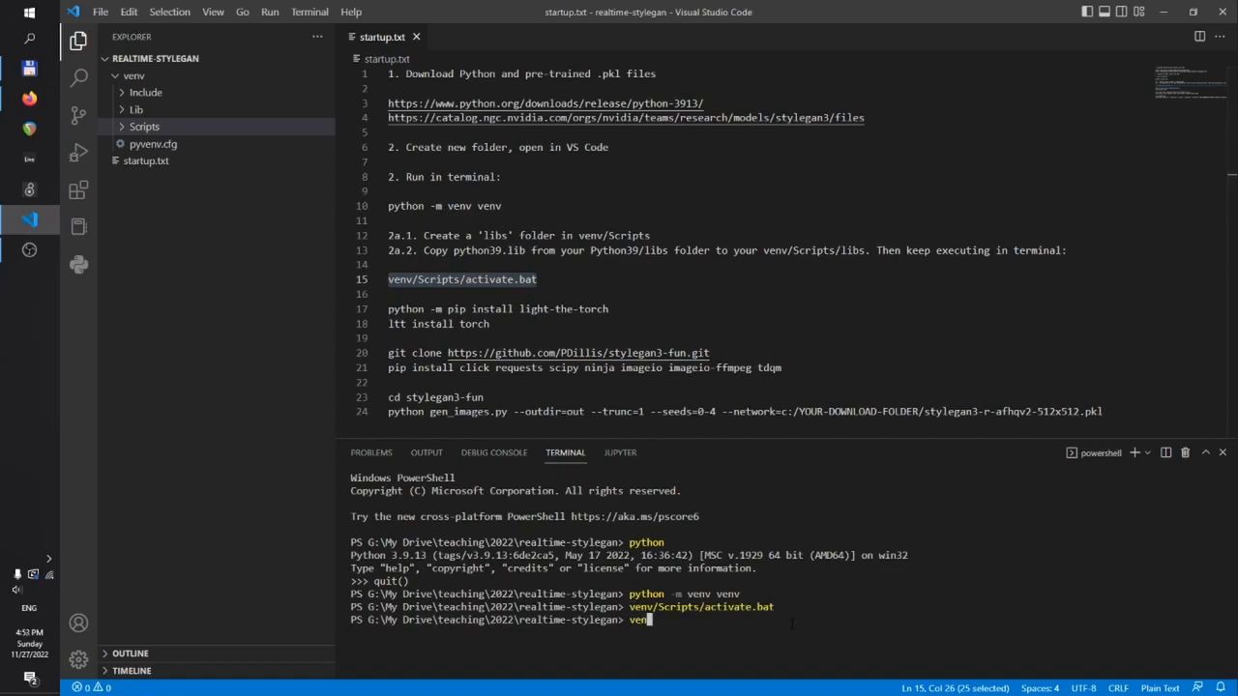
text(.\venv\Include\v)
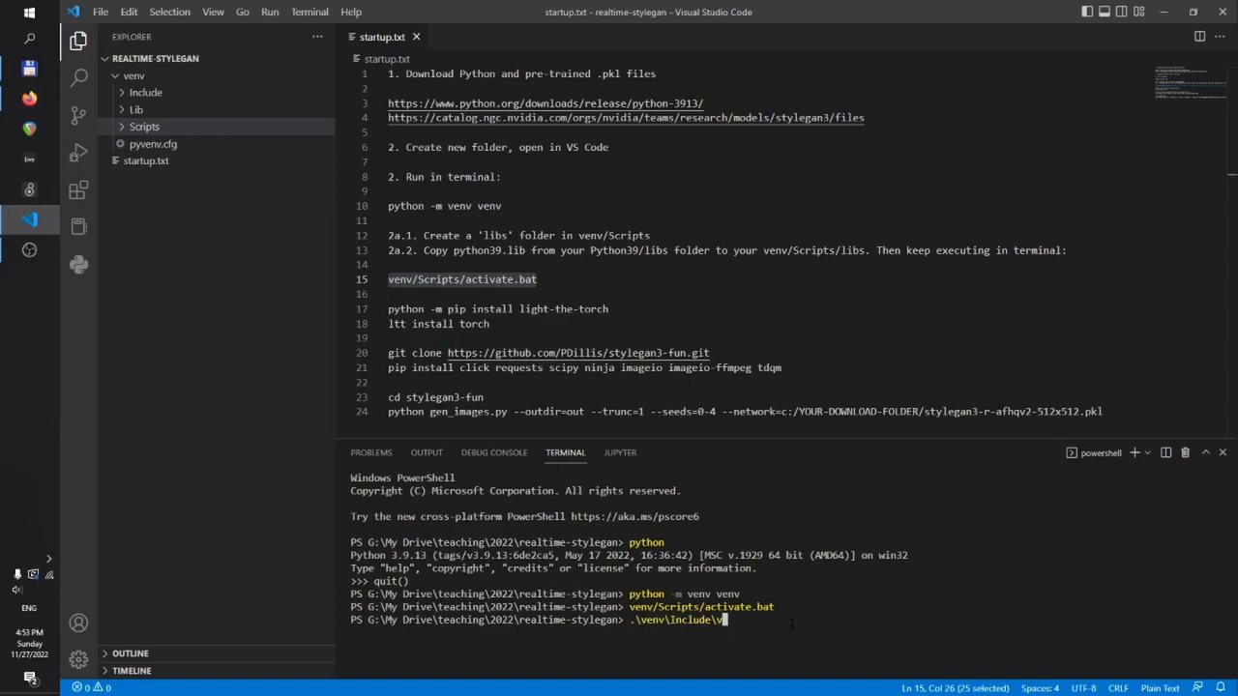
text(ac)
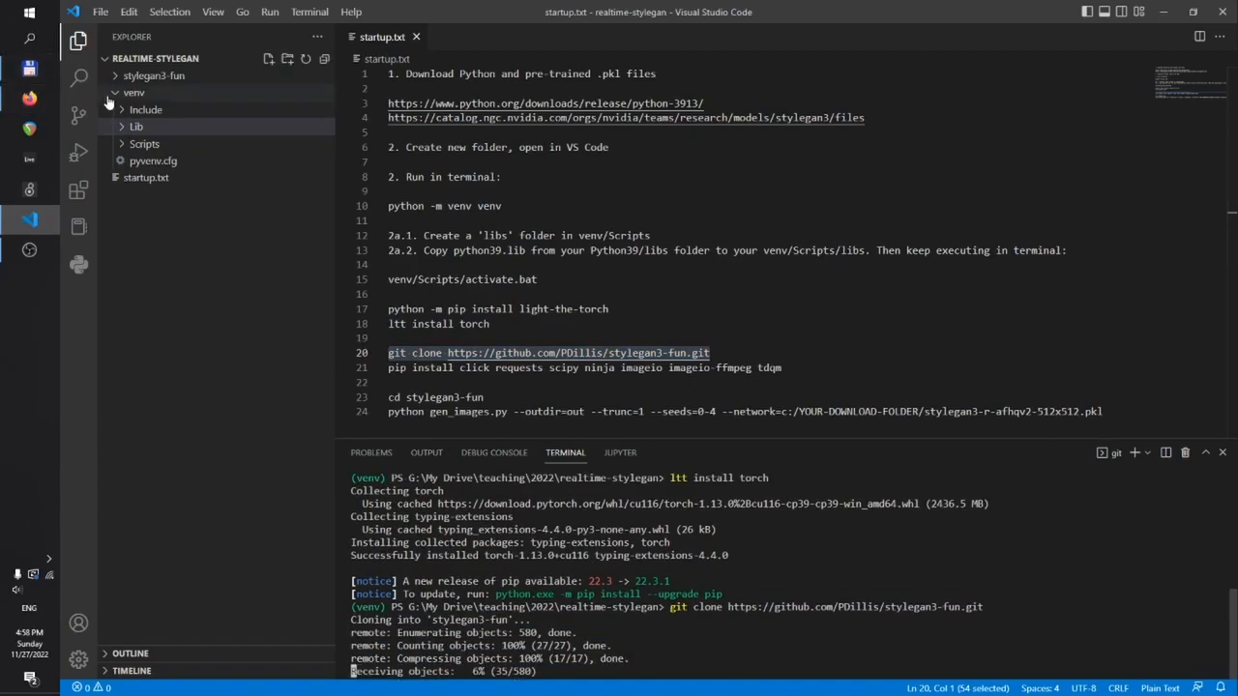
Collapse the venv folder in the Explorer while the repository clones and packages install.
click(153, 75)
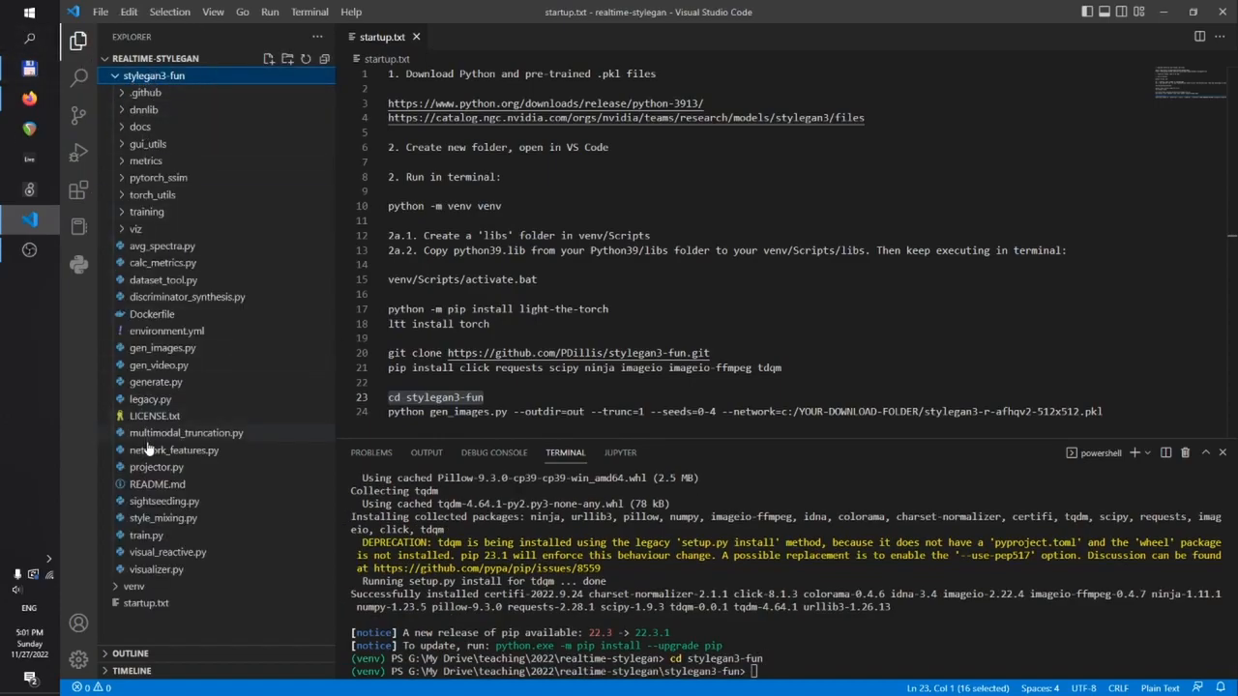
mouse_move(164, 501)
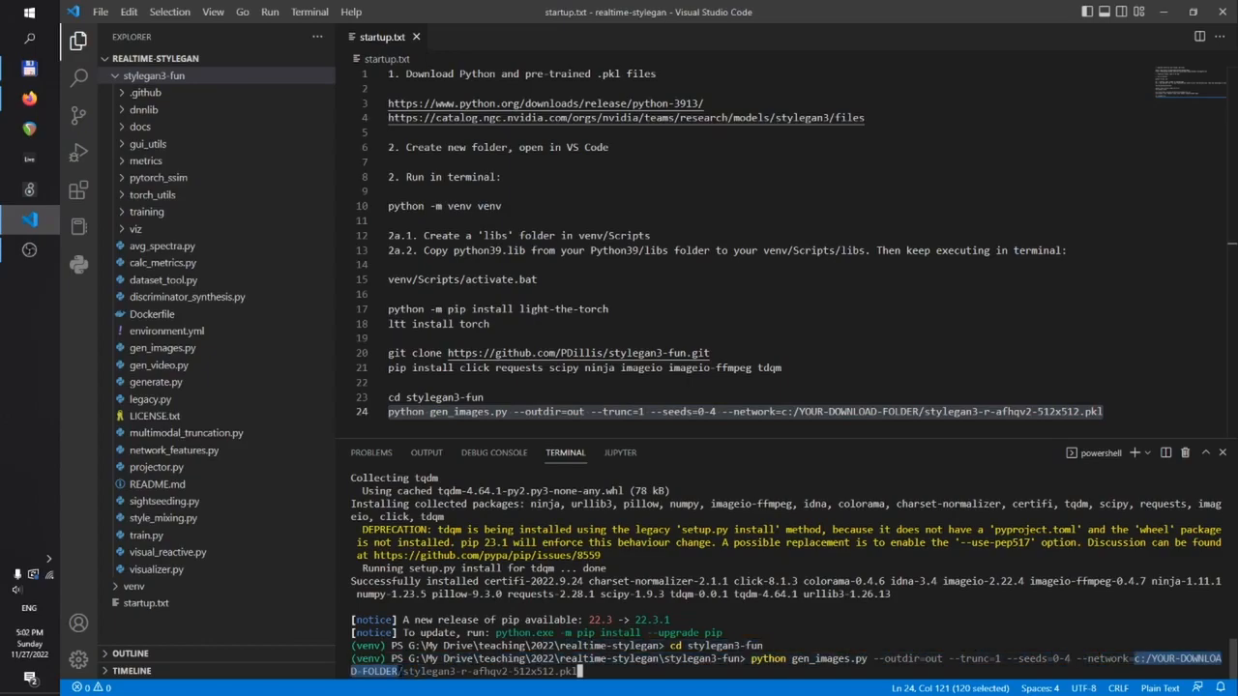
mouse_move(671, 687)
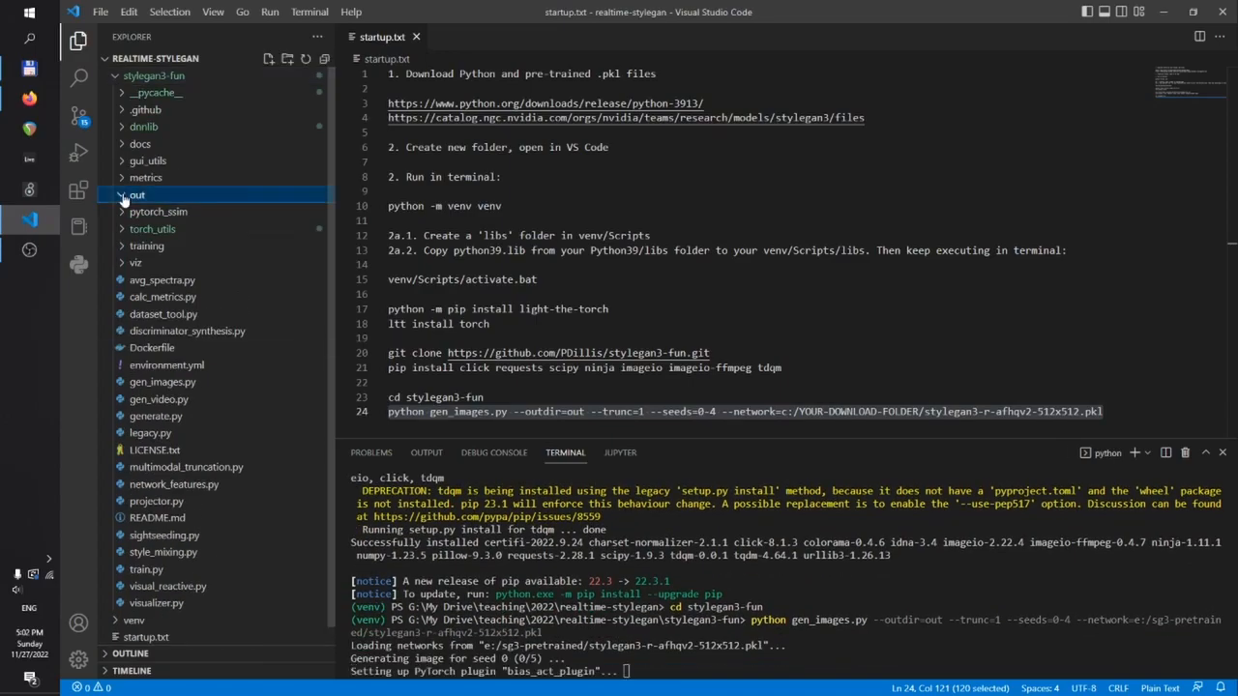
Expand the newly created out folder holding the five generated seed PNGs.
click(135, 194)
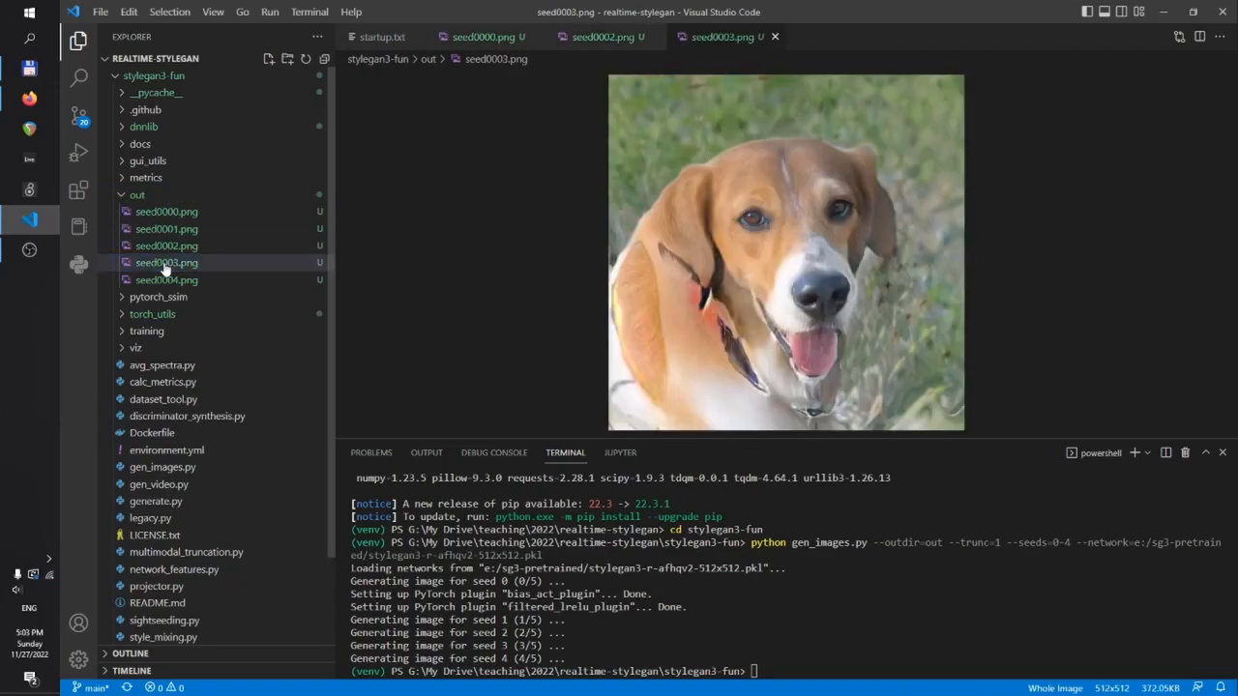
Preview seed0004.png (the leopard) and close its tab, leaving the seed0000.png dog shown.
click(166, 279)
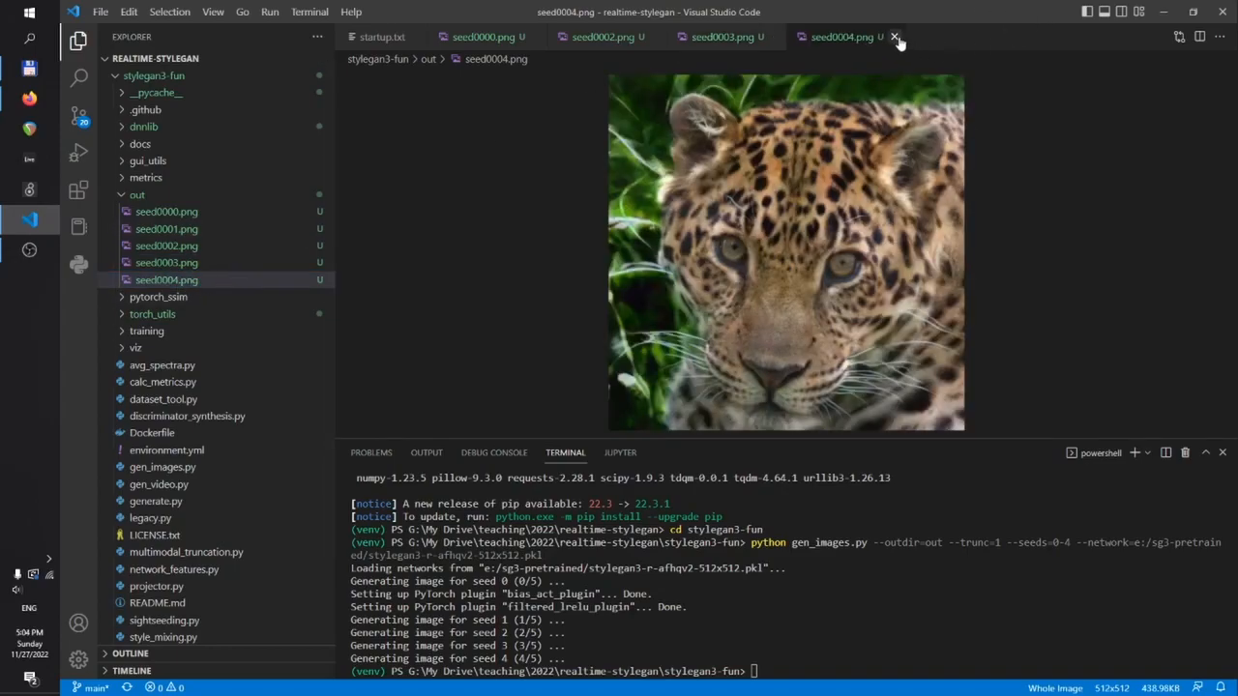
click(894, 36)
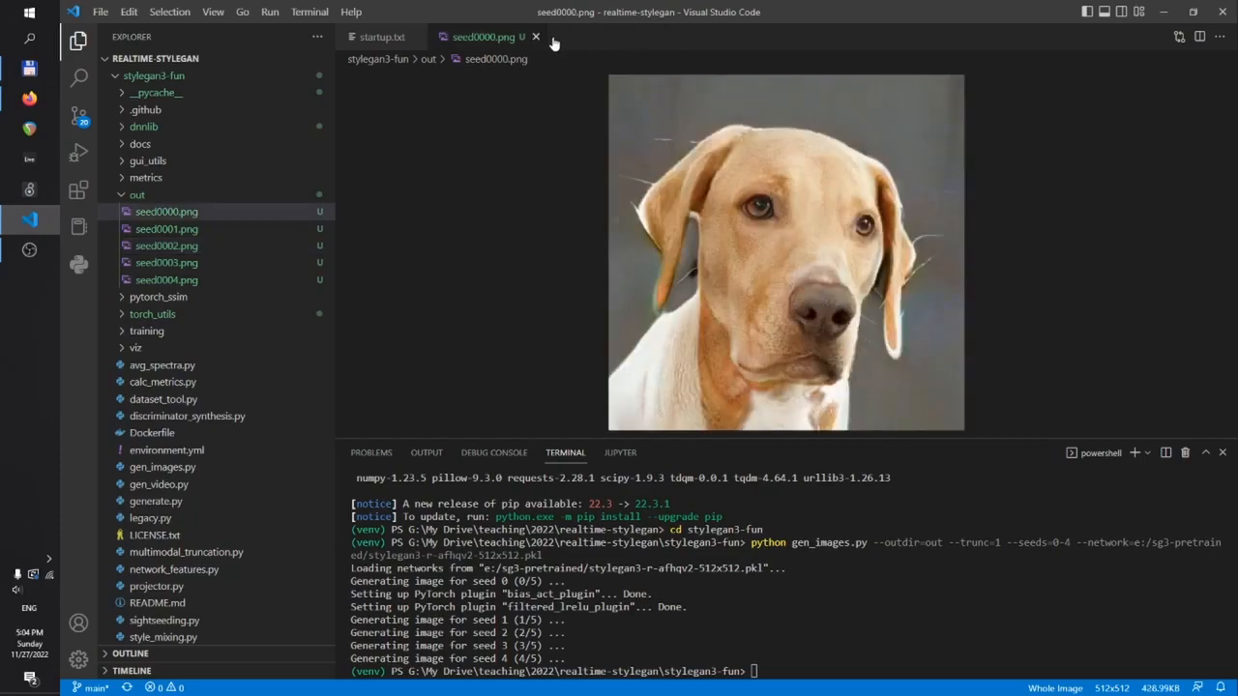